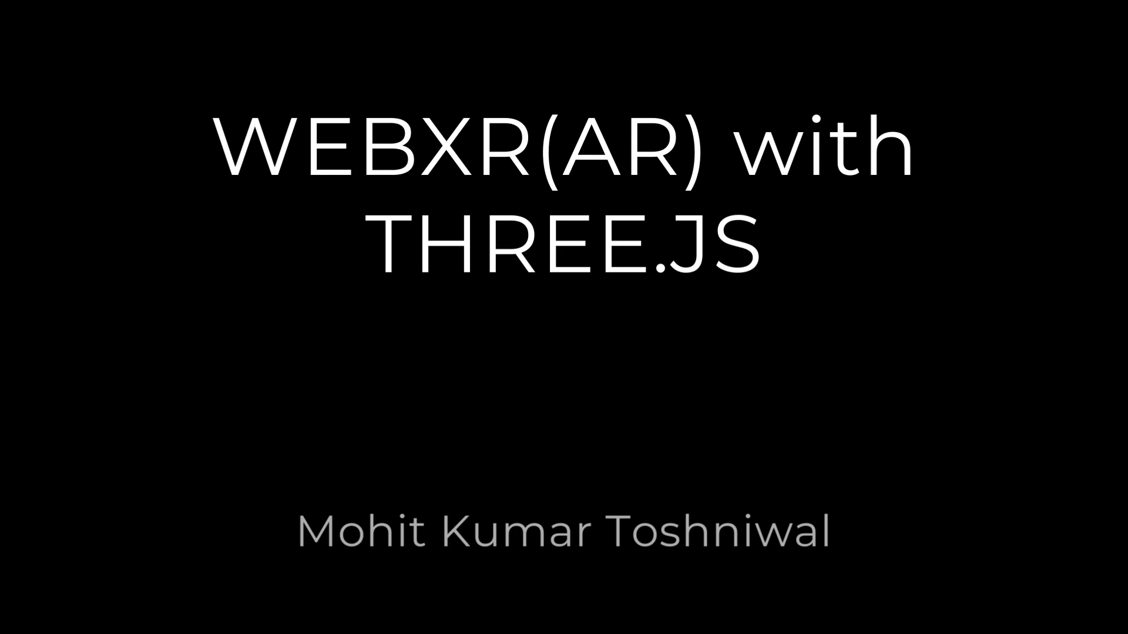
Advance from the WebXR AR with Three.js title slide to the 'Some housekeeping...' slide.
key("Right")
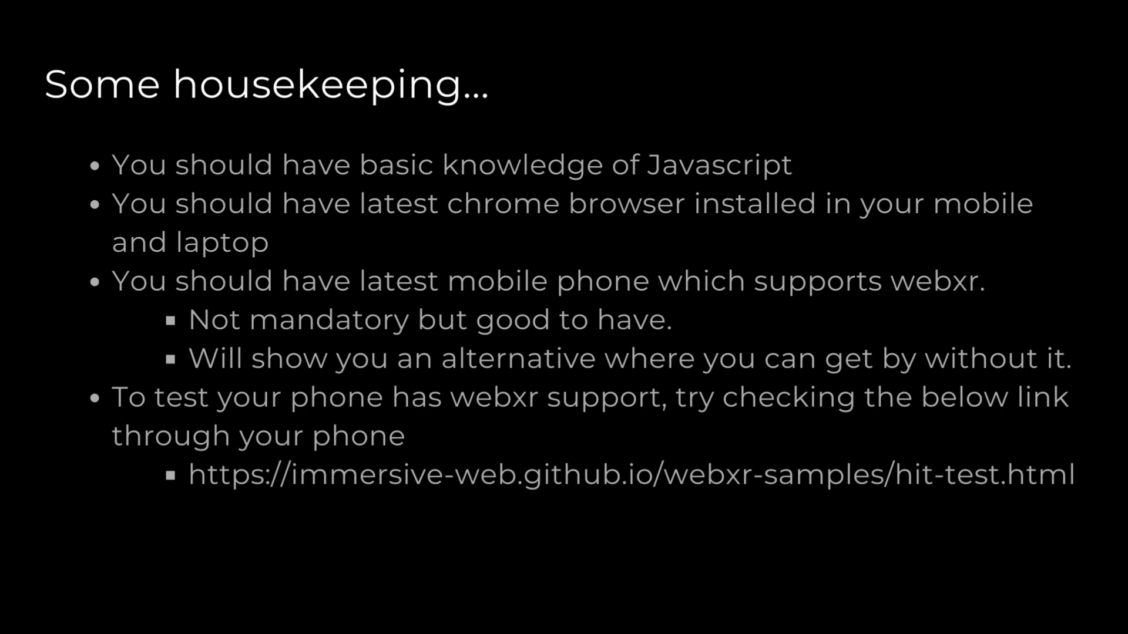
Advance past the housekeeping prerequisites slide to the netlify cube demo page recording.
key("Right")
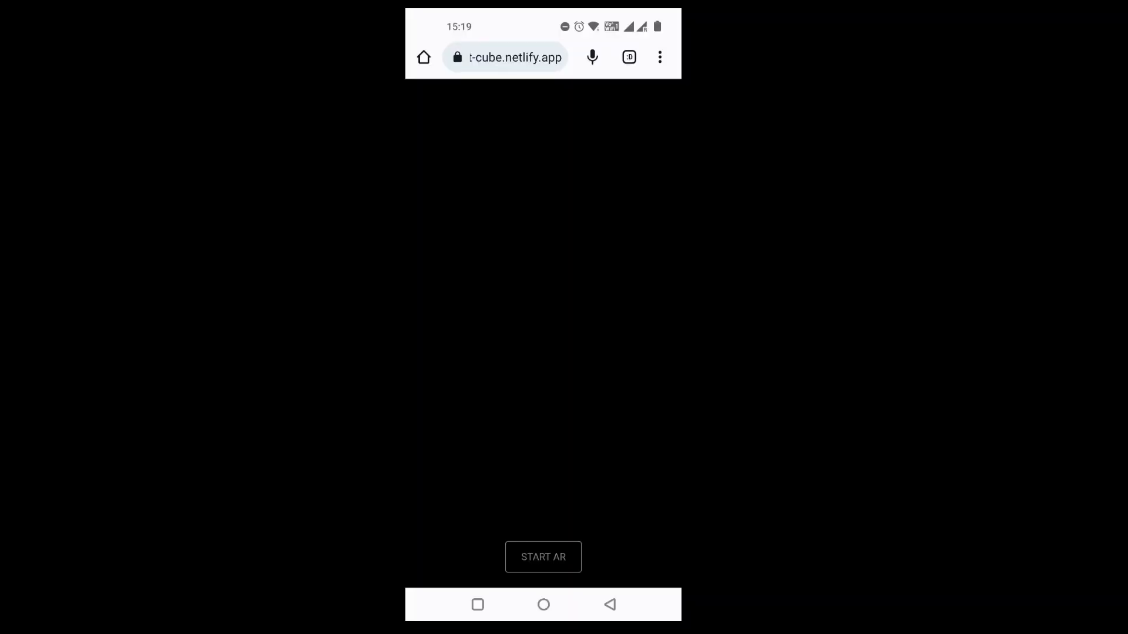
Start AR, place blue, pink and olive cubes, exit, then relaunch AR.
left_click(542, 557)
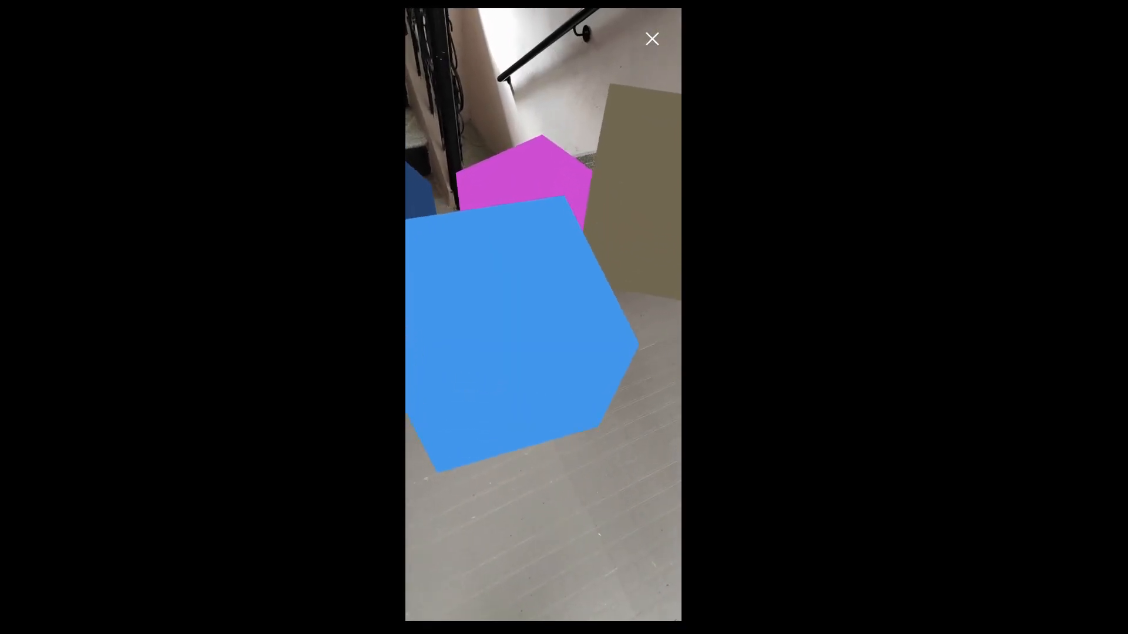
left_click(651, 38)
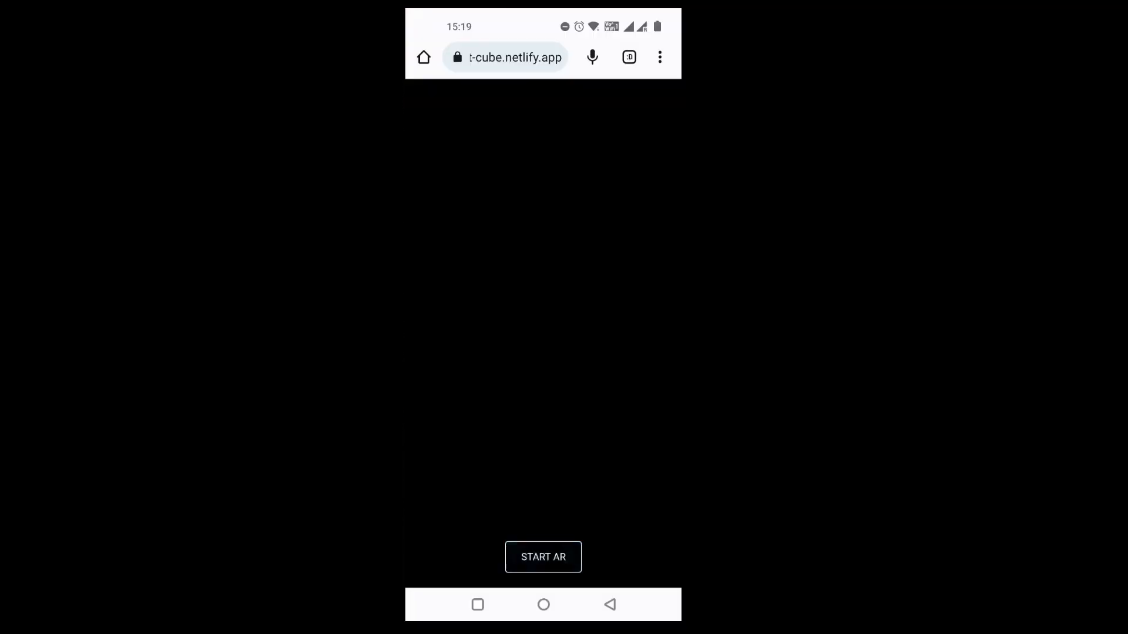
left_click(542, 557)
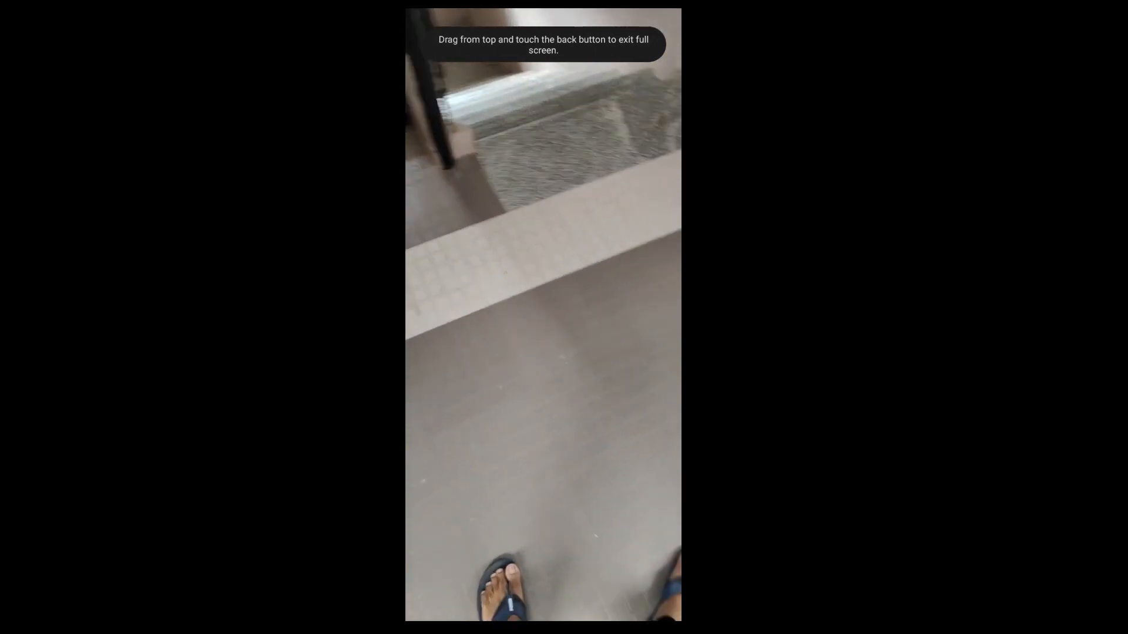